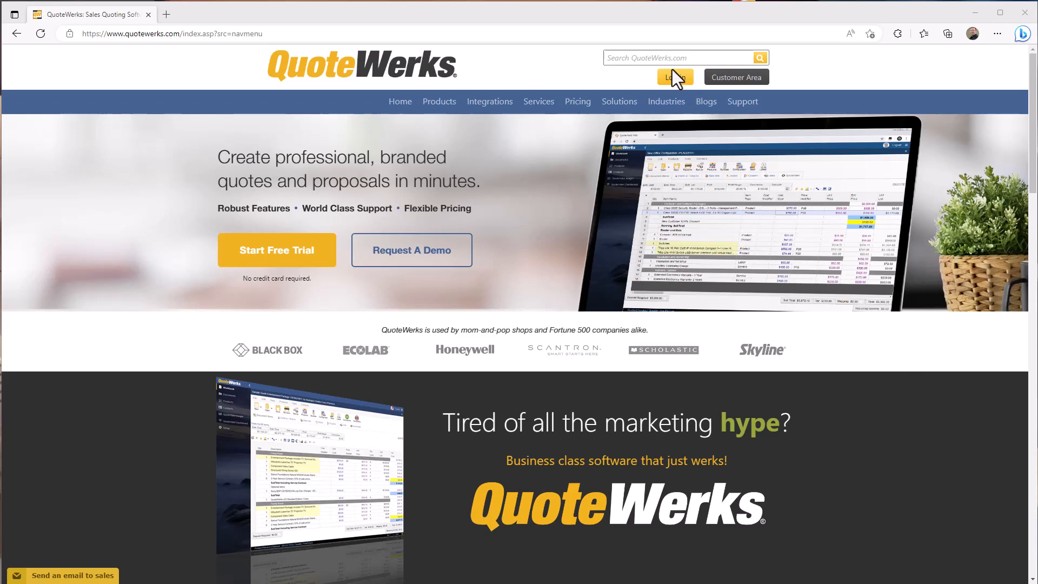
- Sign in to QuoteWerks Web with the pre-filled tenant, username and password
click(673, 77)
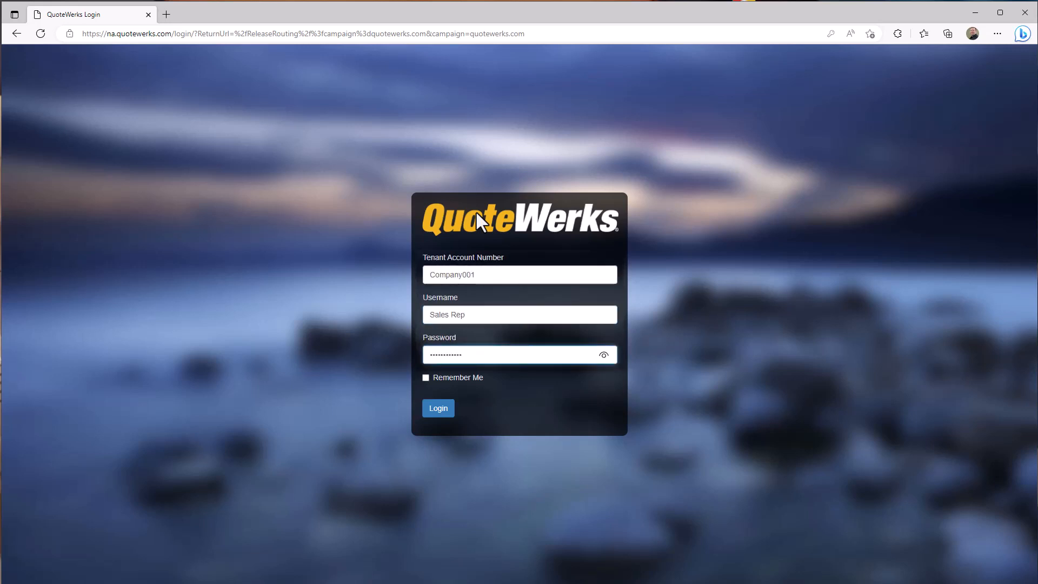
click(438, 408)
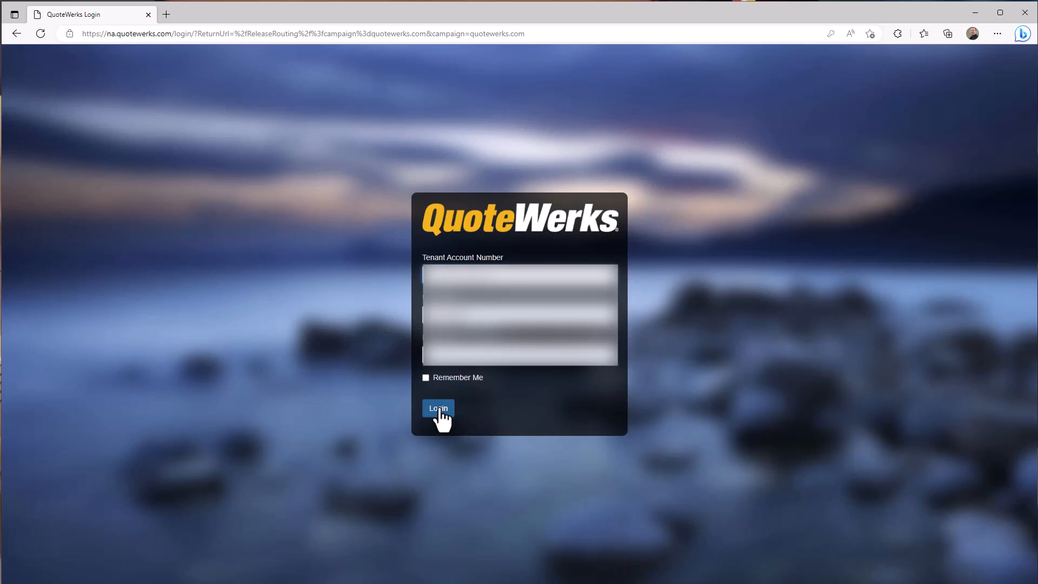
click(438, 407)
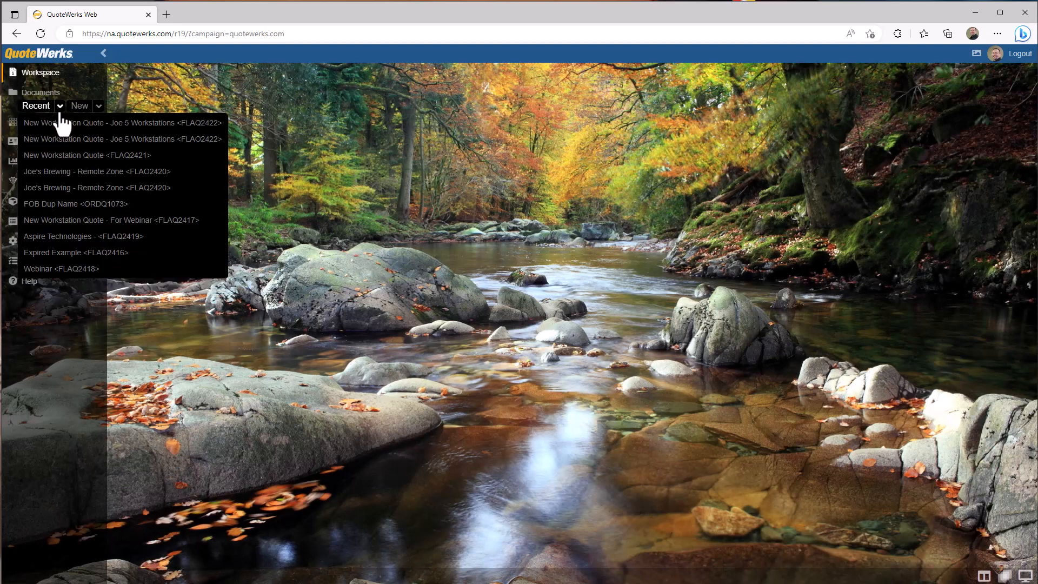
mouse_move(103, 122)
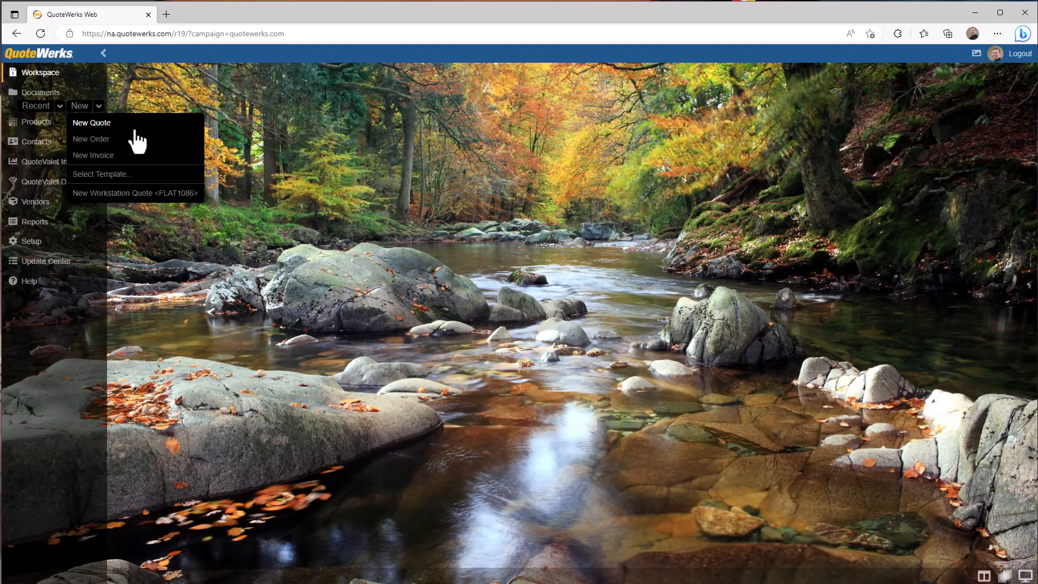
- Start a new workstation quote listing hardware, services and labor items
click(91, 122)
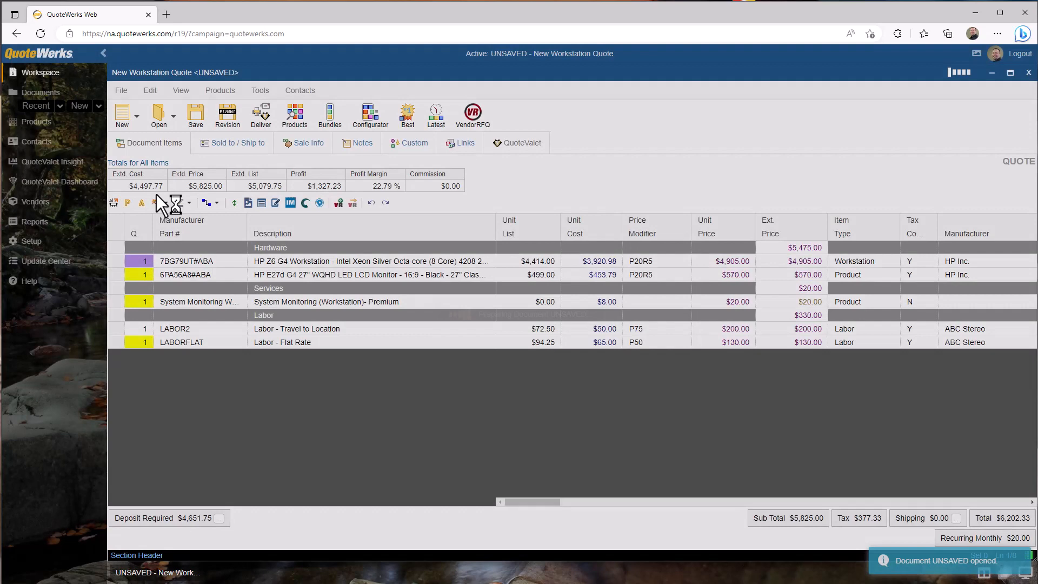
- Group the workstation and monitor under a Group row with quantity 3, then show the product databases
click(374, 261)
text(3)
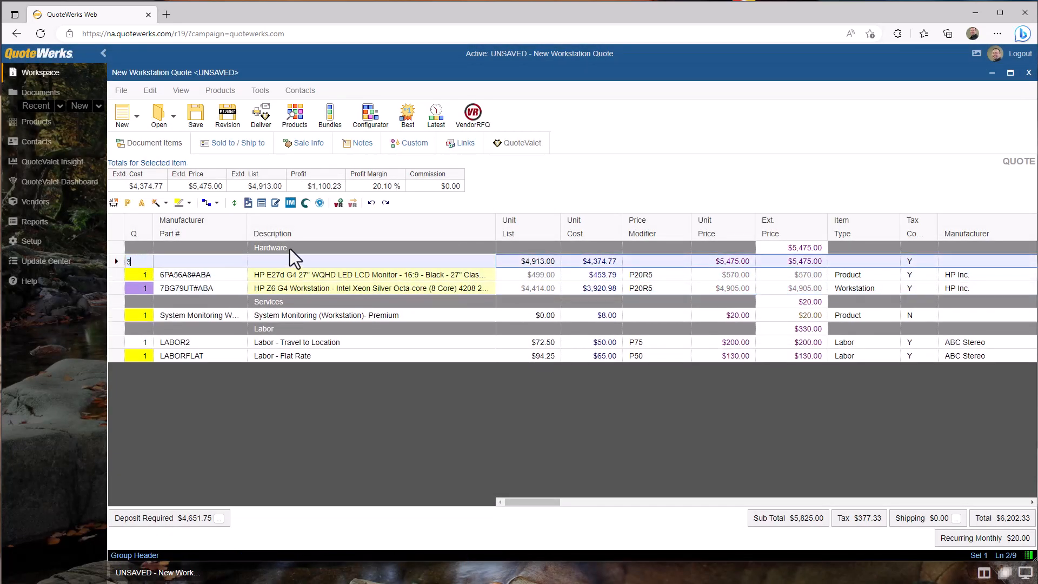
key(Enter)
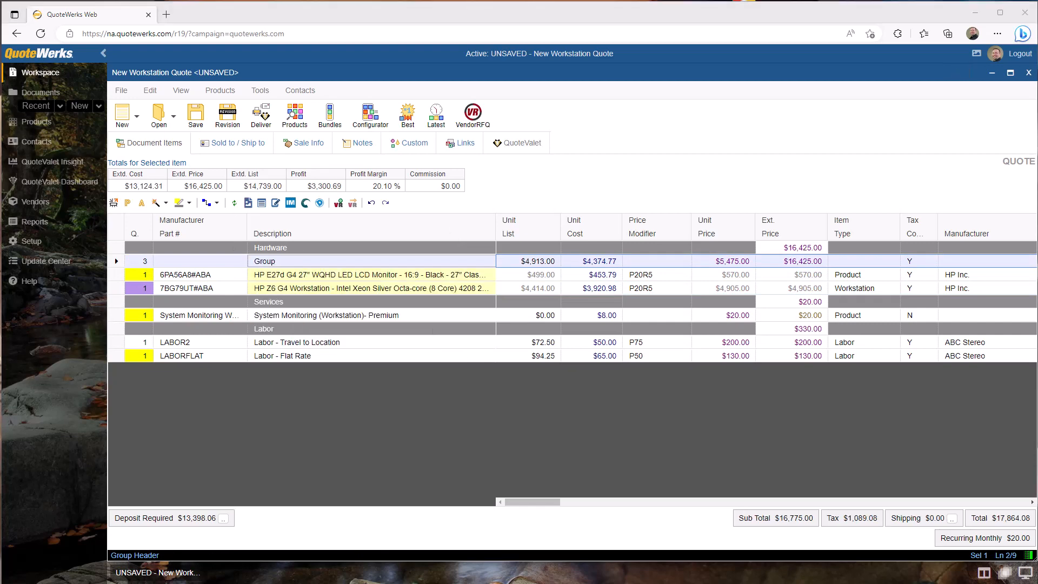
click(37, 122)
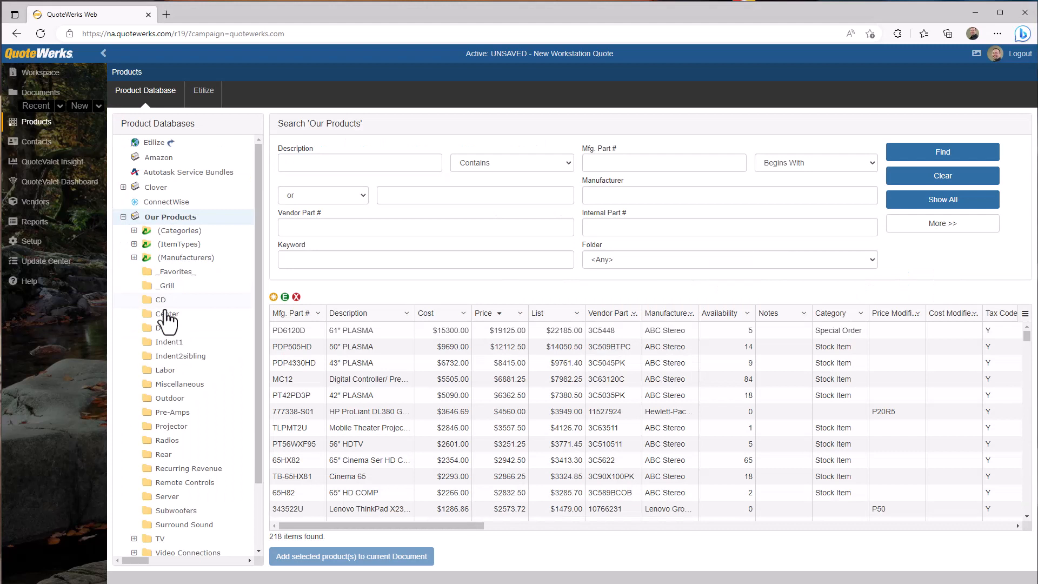
- Browse the Etilize product search and return to the workstation quote FLAQ2424 for Joes Brewing
click(133, 217)
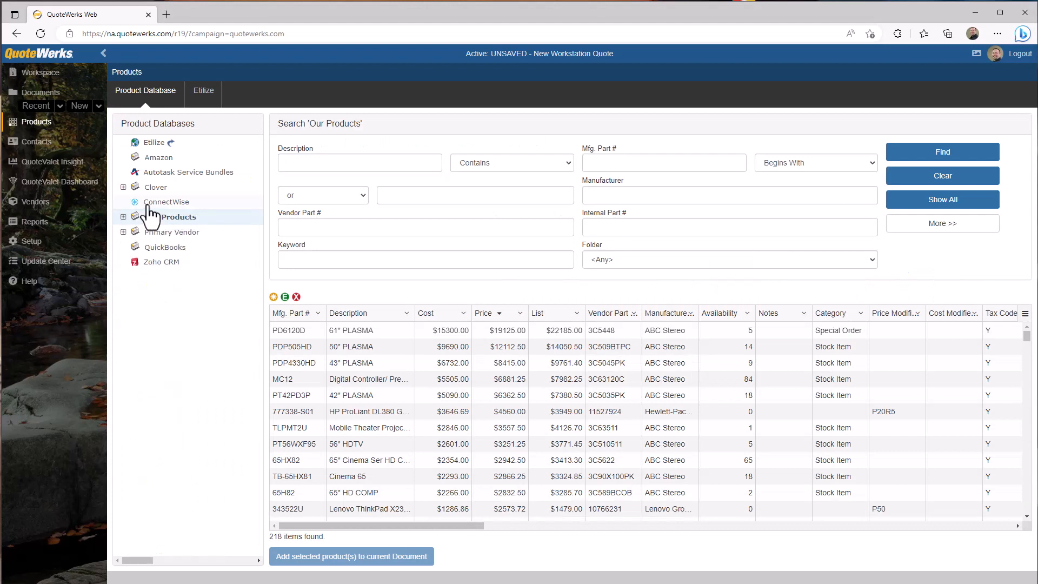
click(203, 90)
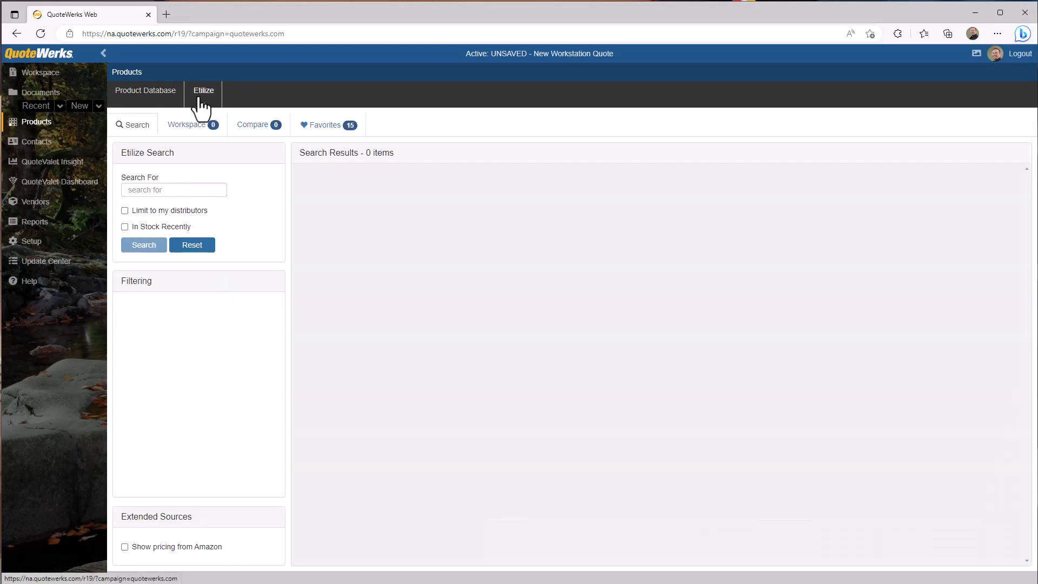
click(324, 126)
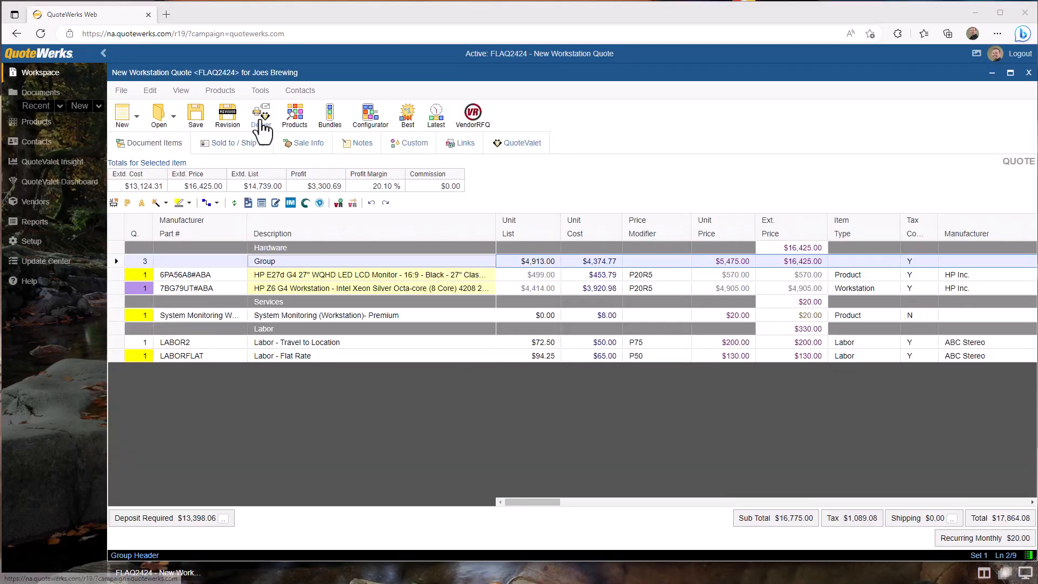
- Deliver quote FLAQ2424 by re-uploading it to QuoteValet with the Quote - All Purpose layout
click(262, 113)
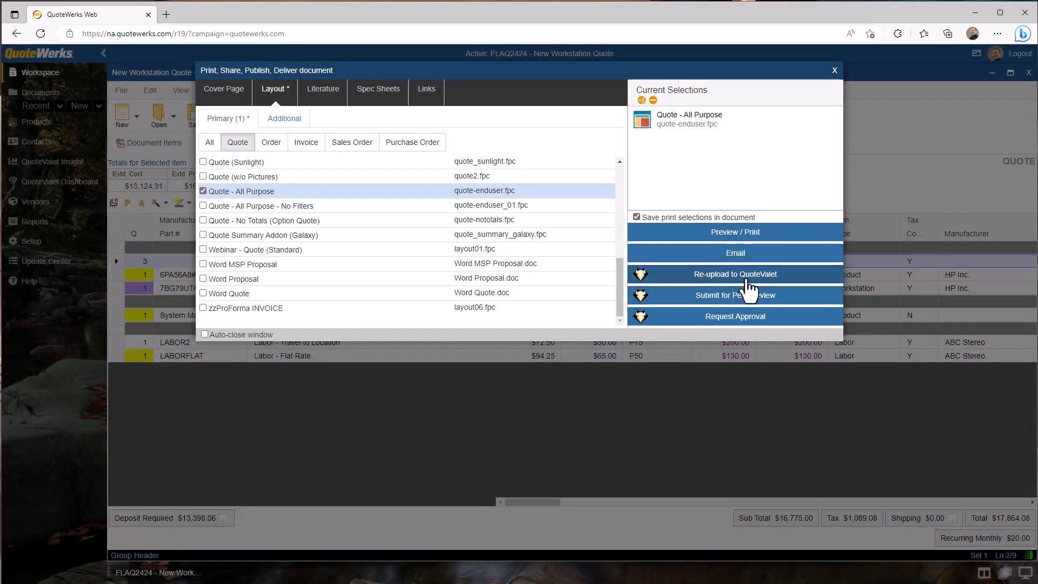
click(734, 273)
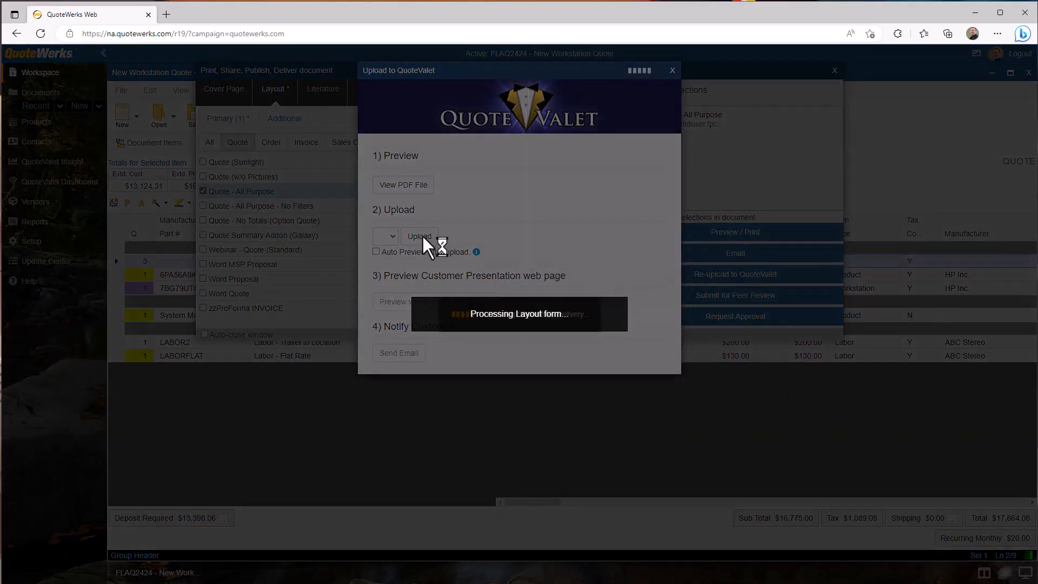